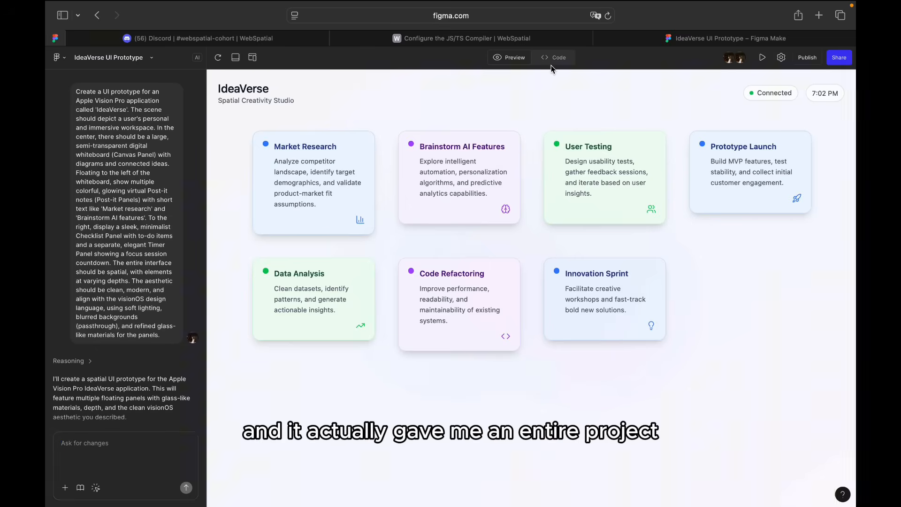
Show the IdeaVerse code with the components folder expanded, and allow the project download.
{"action": "left_click", "coordinate": [557, 57]}
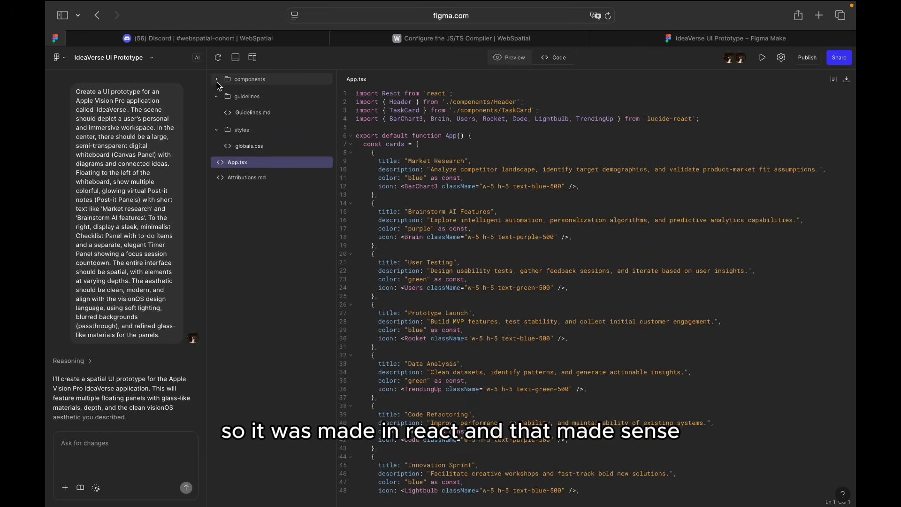
{"action": "left_click", "coordinate": [217, 79]}
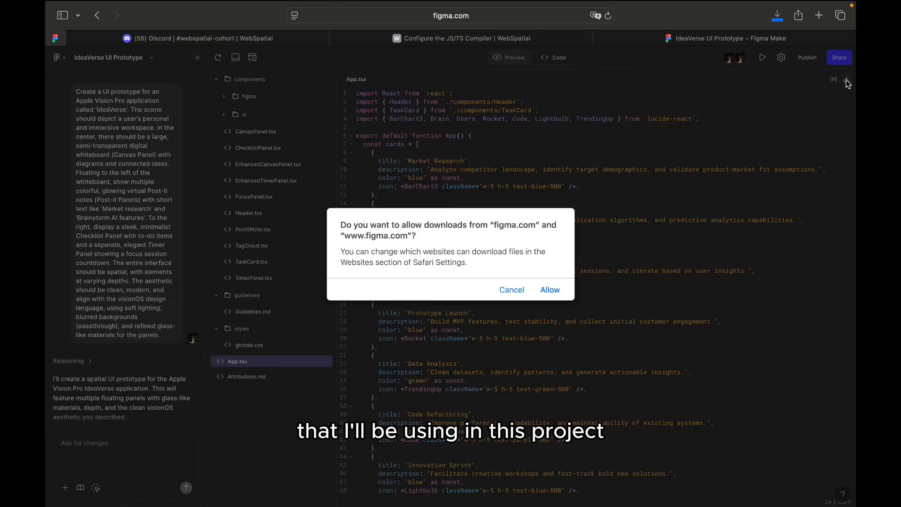
{"action": "left_click", "coordinate": [549, 290]}
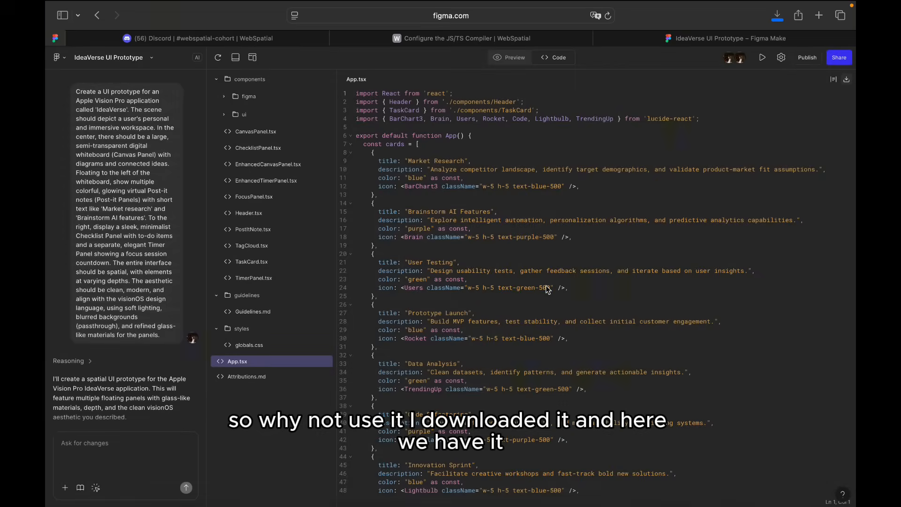
{"action": "mouse_move", "coordinate": [657, 481]}
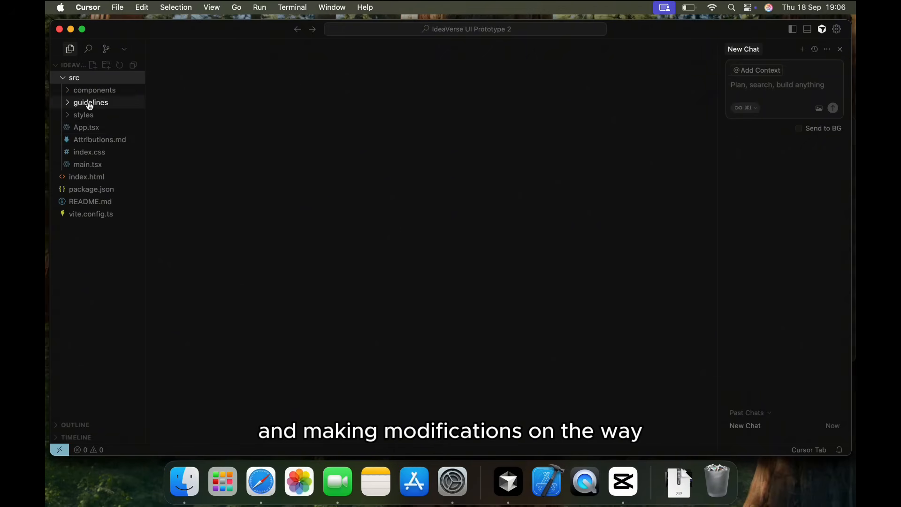
Open App.tsx, then the README with its install and dev-server commands.
{"action": "left_click", "coordinate": [87, 127]}
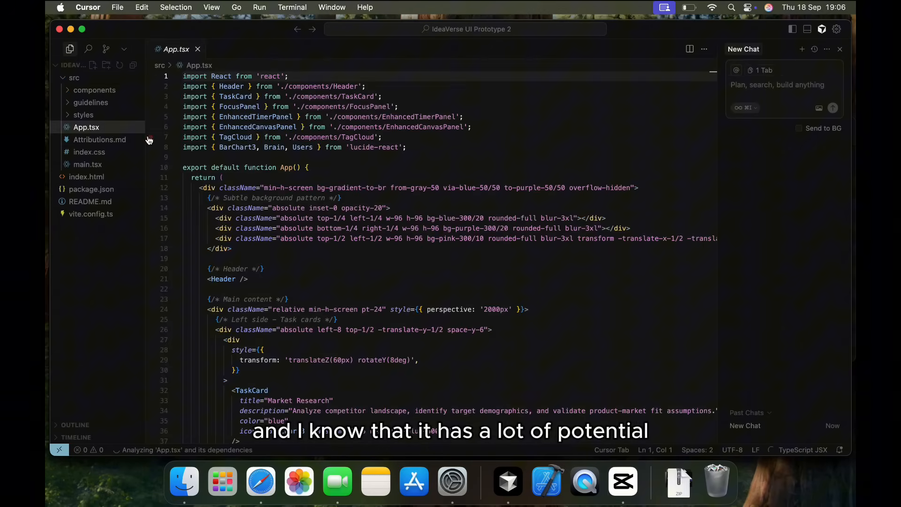
{"action": "left_click", "coordinate": [90, 102]}
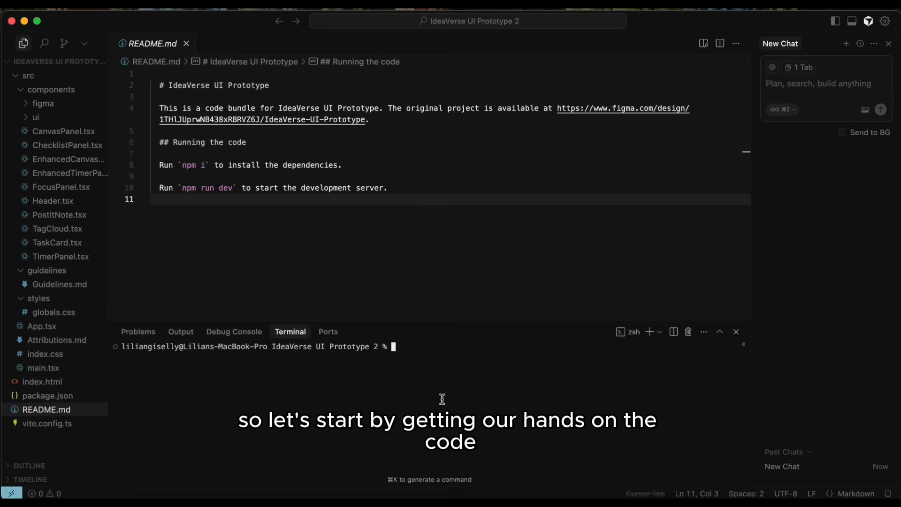
{"action": "mouse_move", "coordinate": [485, 332]}
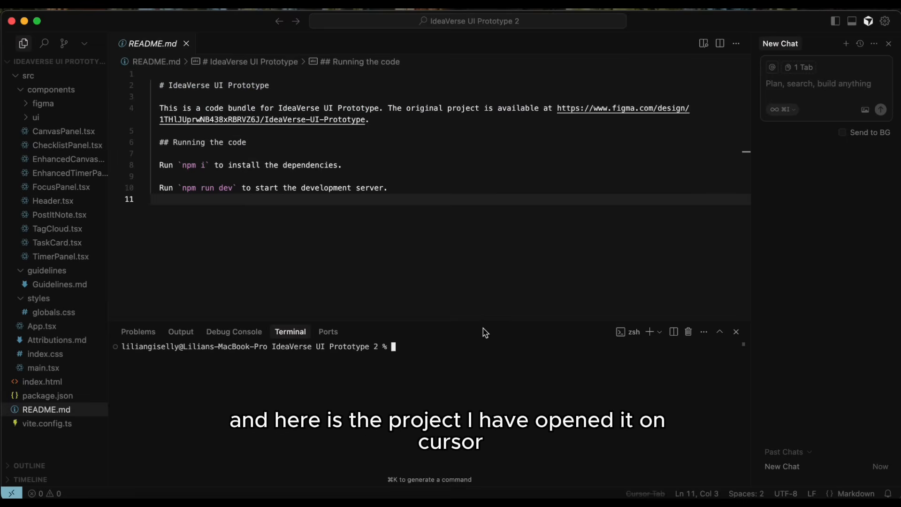
{"action": "mouse_move", "coordinate": [484, 333]}
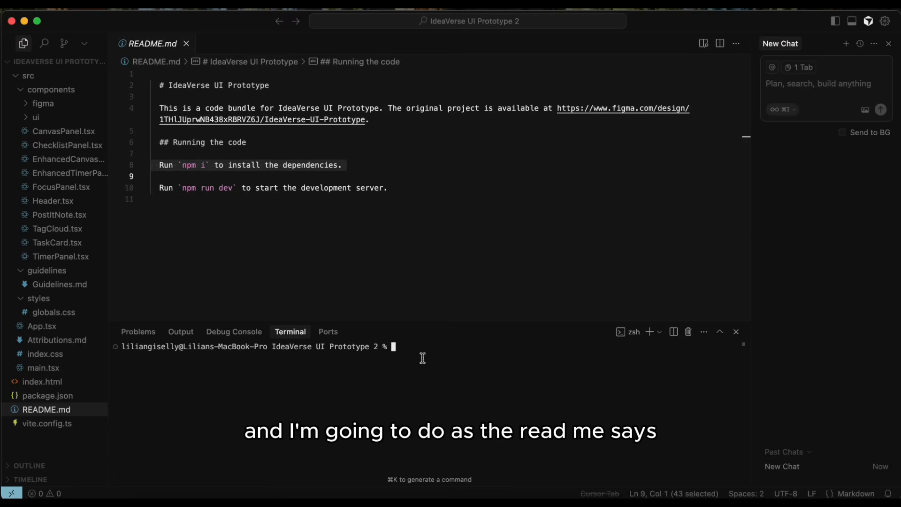
Install dependencies with npm i and start the dev server with npm run dev.
{"action": "type", "text": "npm i"}
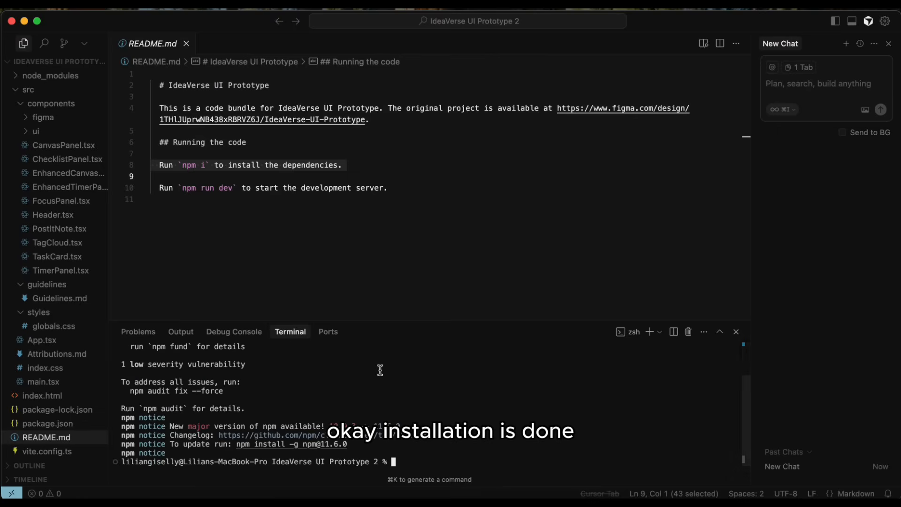
{"action": "type", "text": "npm run"}
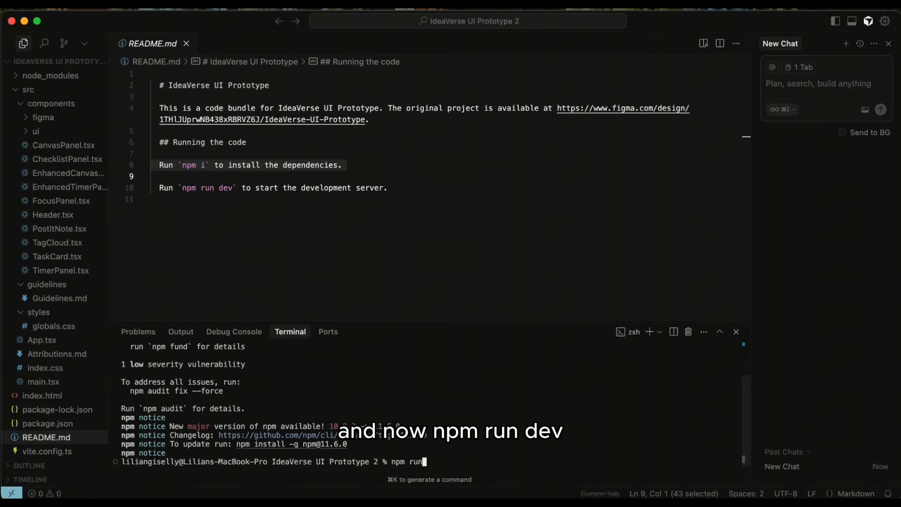
{"action": "key", "text": "Enter"}
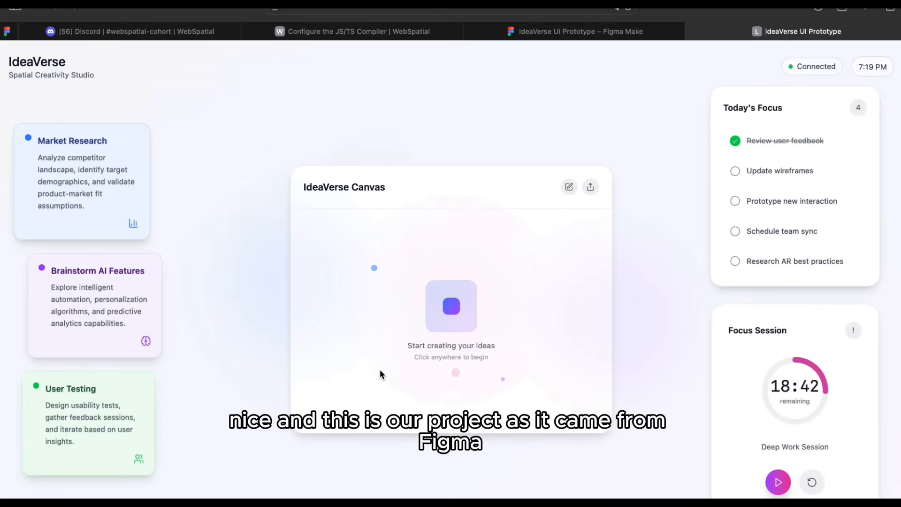
{"action": "mouse_move", "coordinate": [271, 273]}
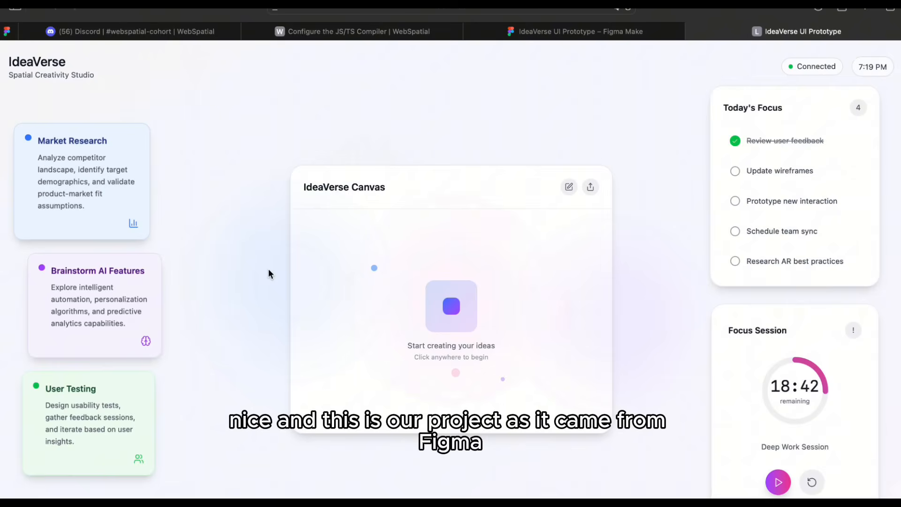
{"action": "mouse_move", "coordinate": [580, 319]}
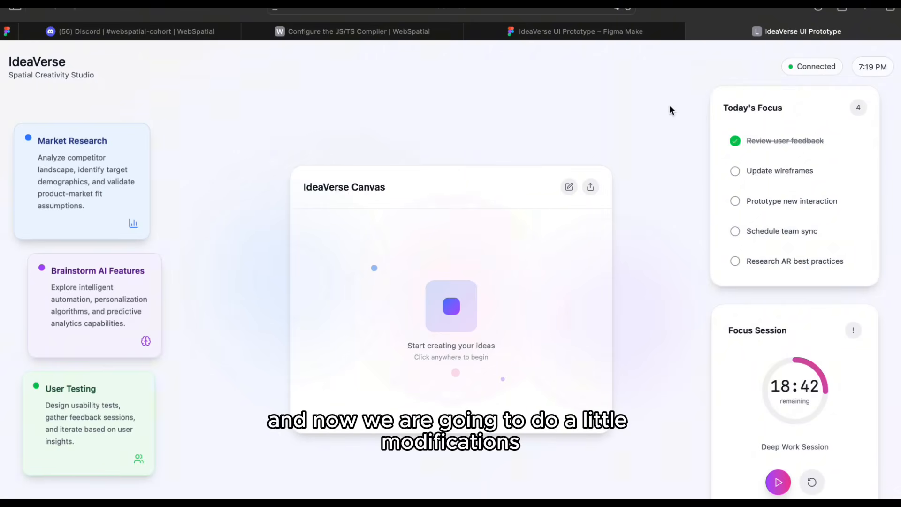
{"action": "mouse_move", "coordinate": [619, 173]}
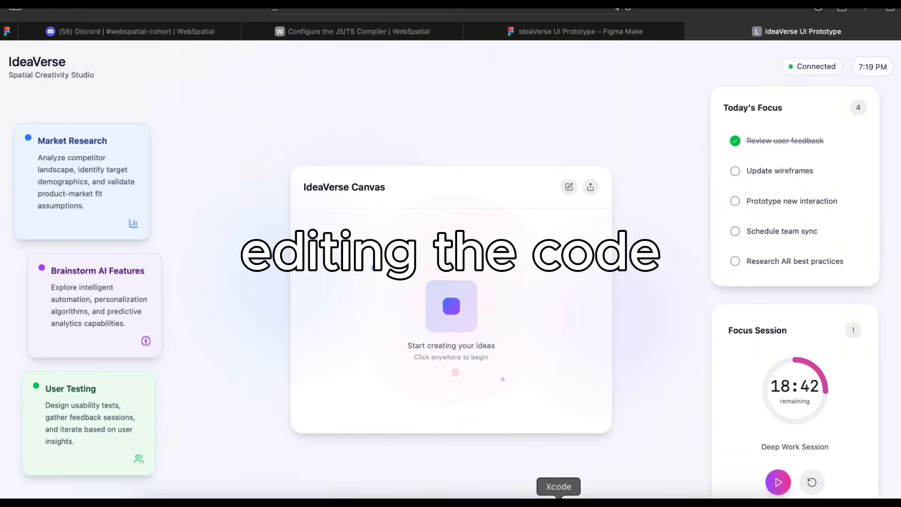
Leave the localhost prototype page to edit App.tsx, then close the localhost tab.
{"action": "left_click", "coordinate": [558, 487]}
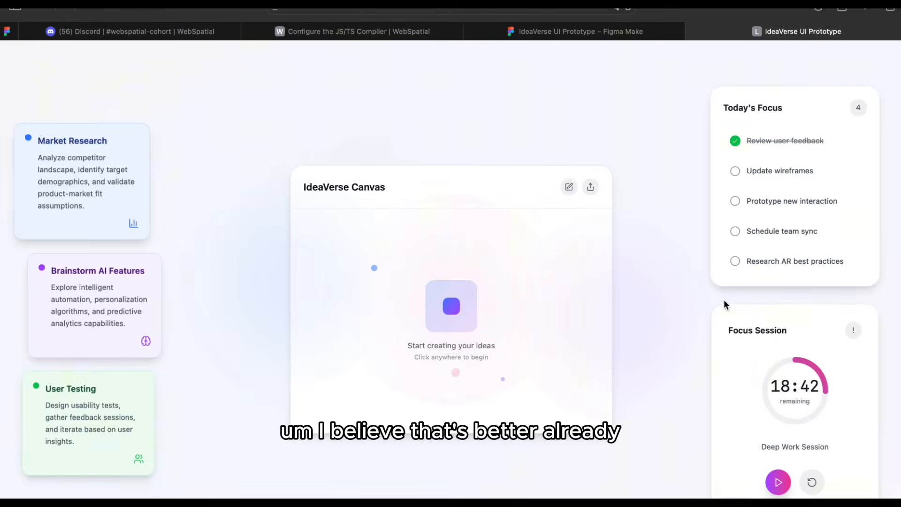
{"action": "mouse_move", "coordinate": [530, 464]}
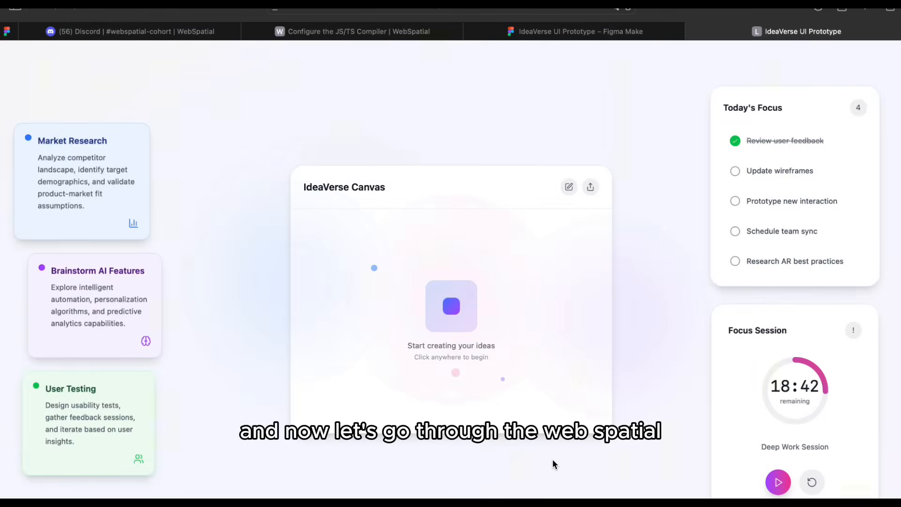
{"action": "mouse_move", "coordinate": [293, 334]}
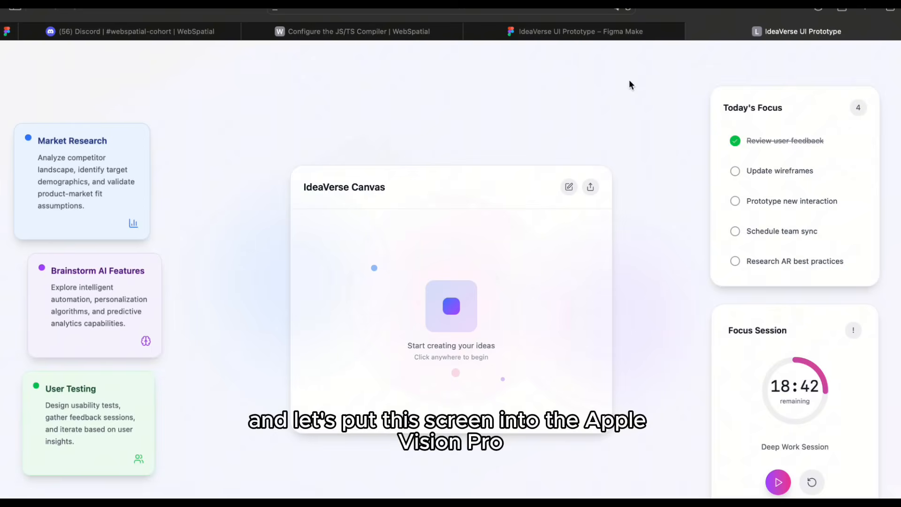
{"action": "mouse_move", "coordinate": [599, 376]}
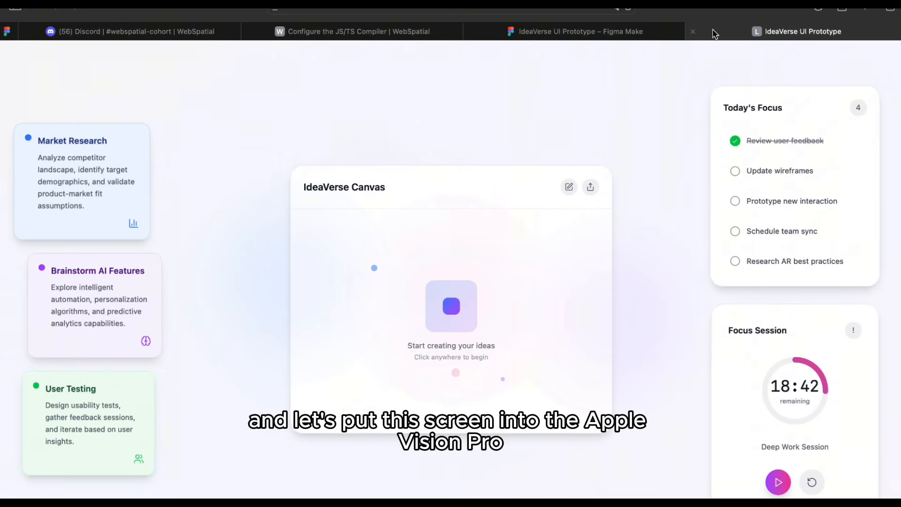
{"action": "left_click", "coordinate": [798, 31]}
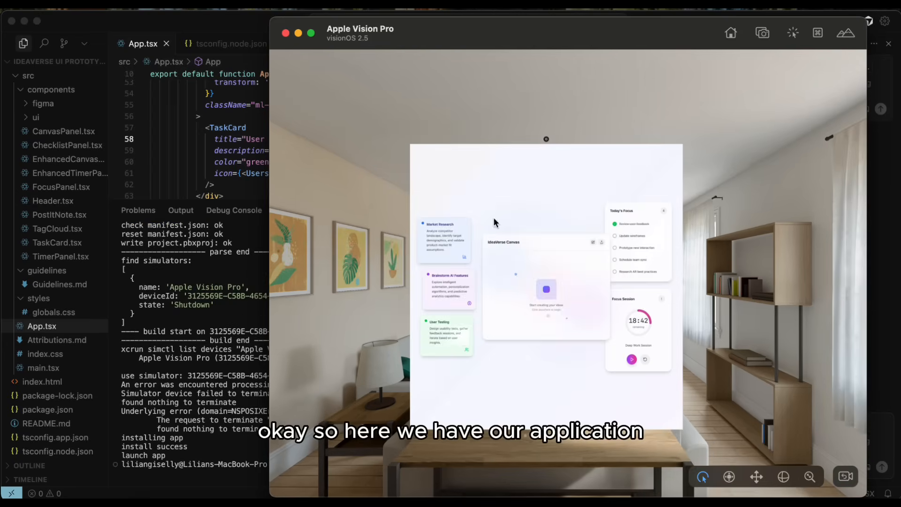
{"action": "mouse_move", "coordinate": [568, 350]}
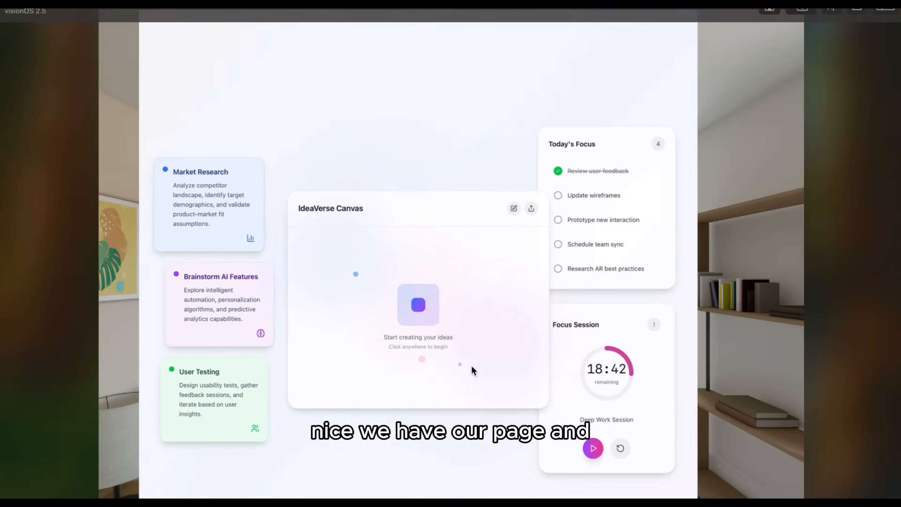
{"action": "mouse_move", "coordinate": [569, 210]}
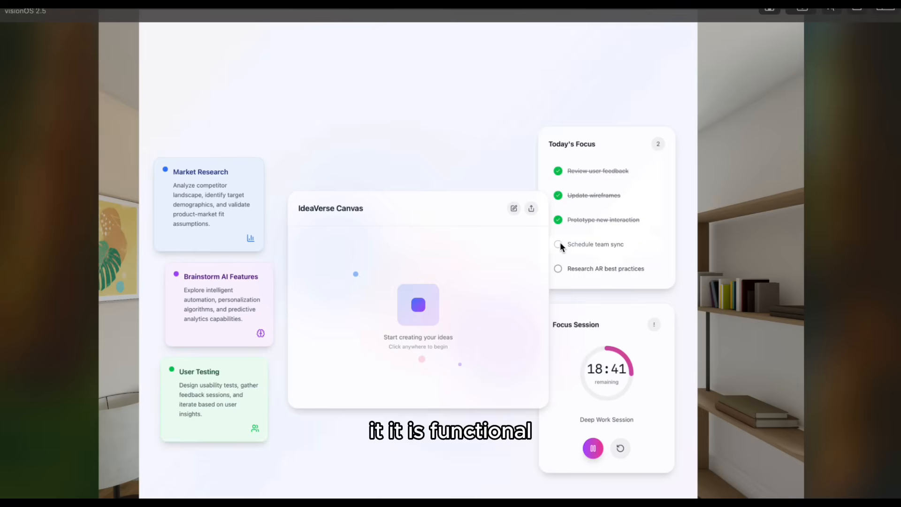
Mark Schedule team sync done and untick Review user feedback in the simulator app.
{"action": "left_click", "coordinate": [557, 243]}
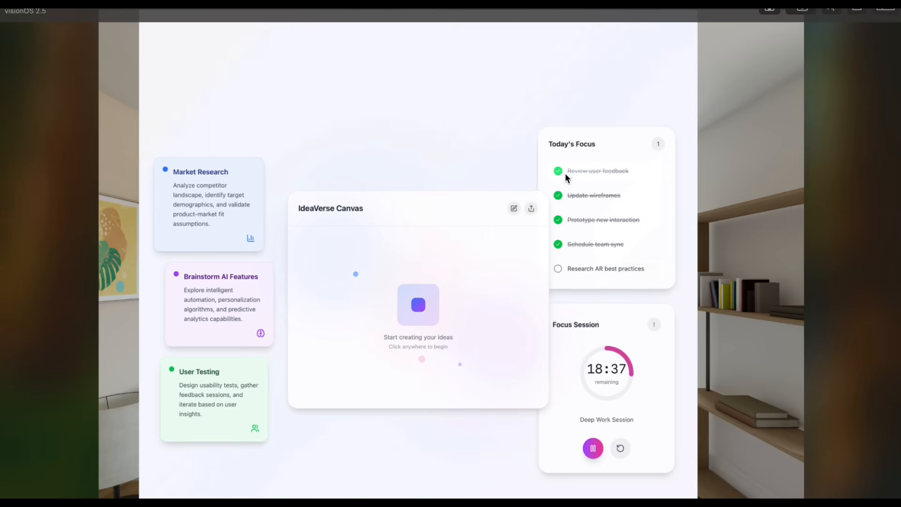
{"action": "left_click", "coordinate": [557, 171]}
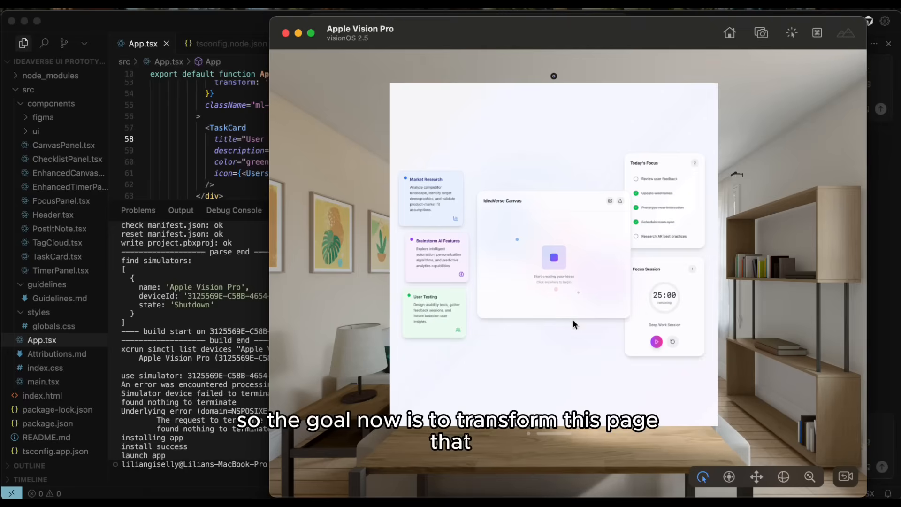
{"action": "mouse_move", "coordinate": [681, 365]}
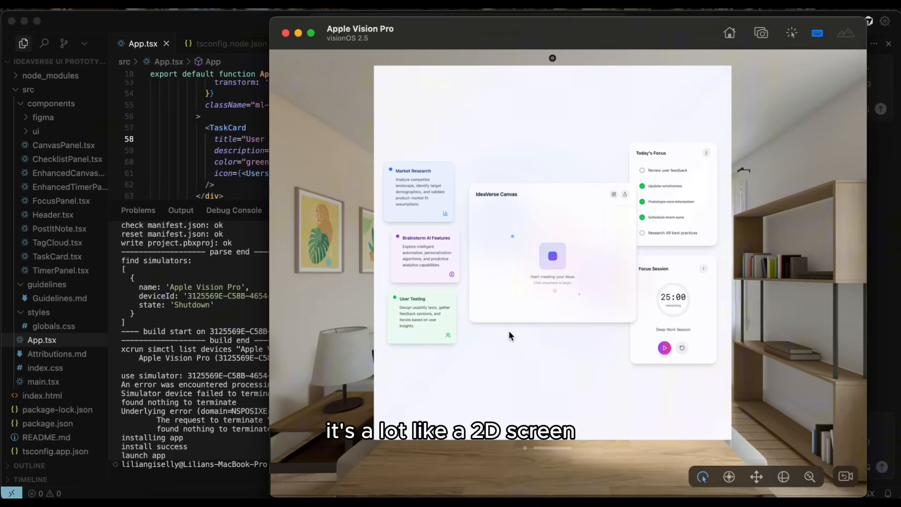
{"action": "mouse_move", "coordinate": [511, 339]}
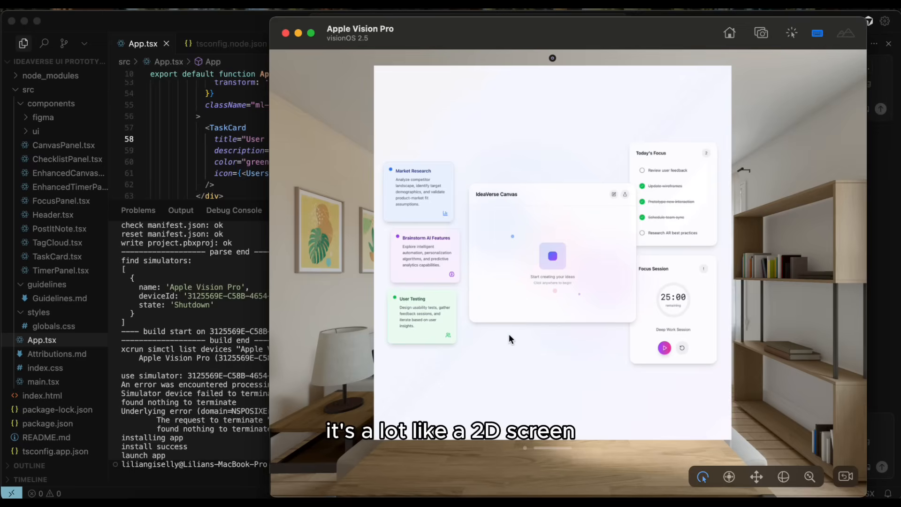
{"action": "mouse_move", "coordinate": [555, 255]}
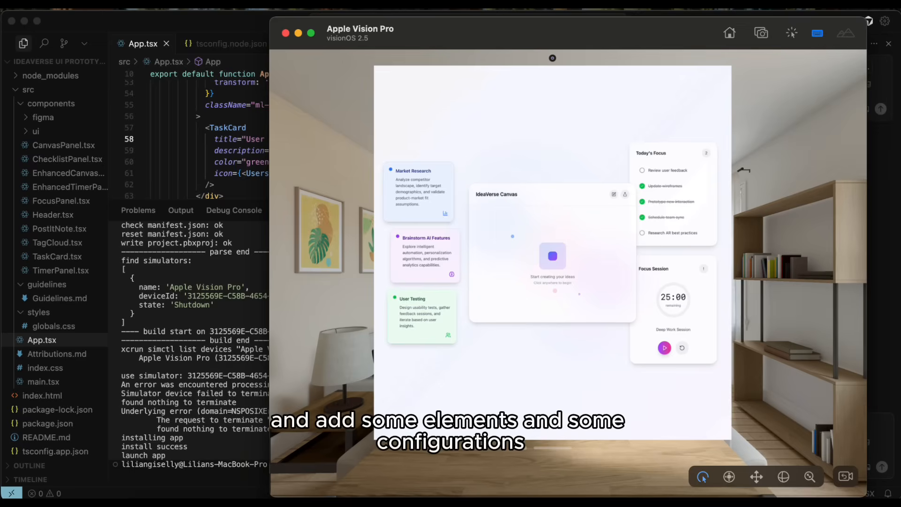
{"action": "mouse_move", "coordinate": [576, 344]}
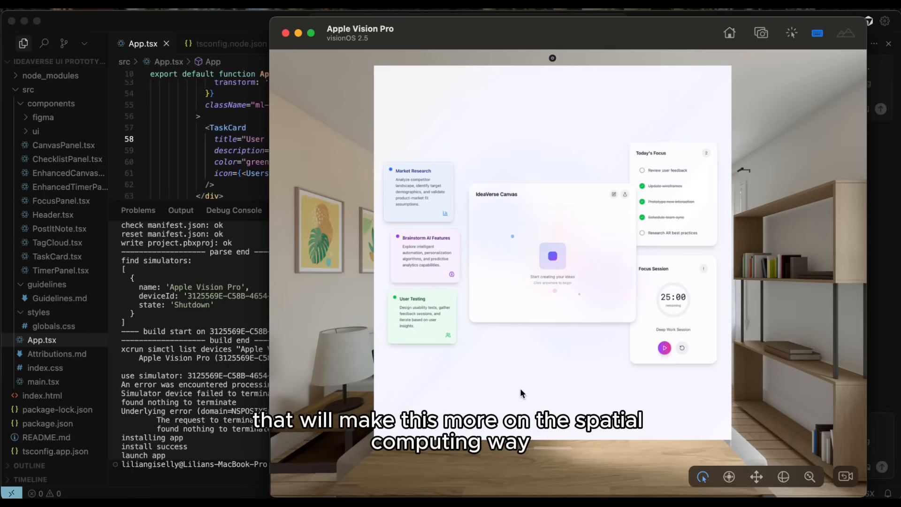
{"action": "mouse_move", "coordinate": [522, 323]}
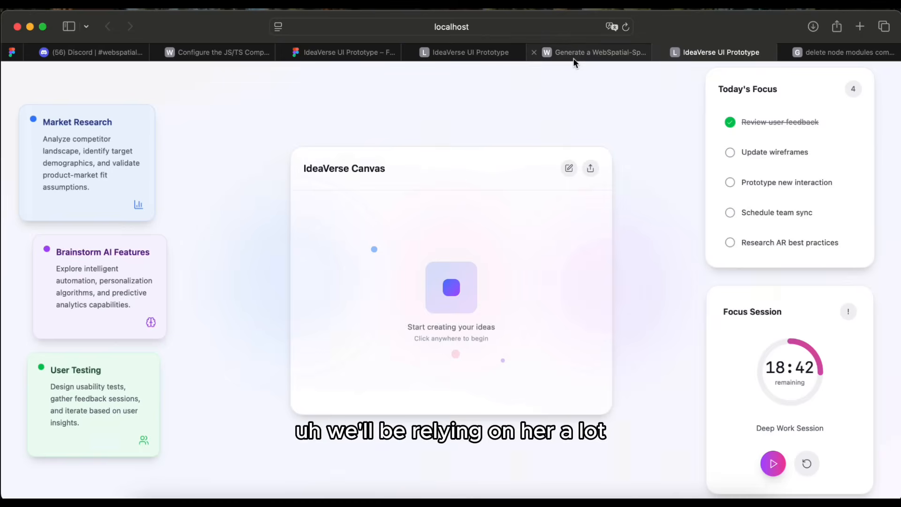
{"action": "mouse_move", "coordinate": [592, 52]}
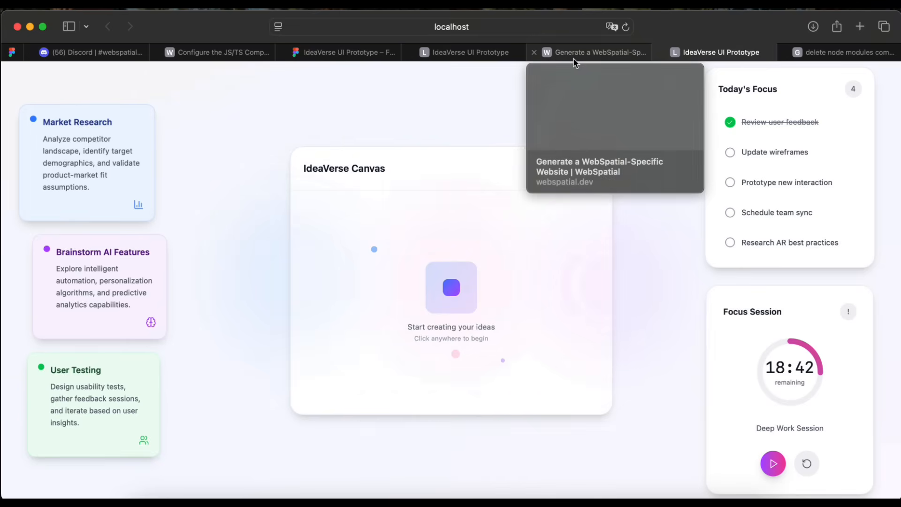
Open webspatial.dev's Spatialize HTML Elements guide and scroll down to Enable spatialization.
{"action": "left_click", "coordinate": [596, 52]}
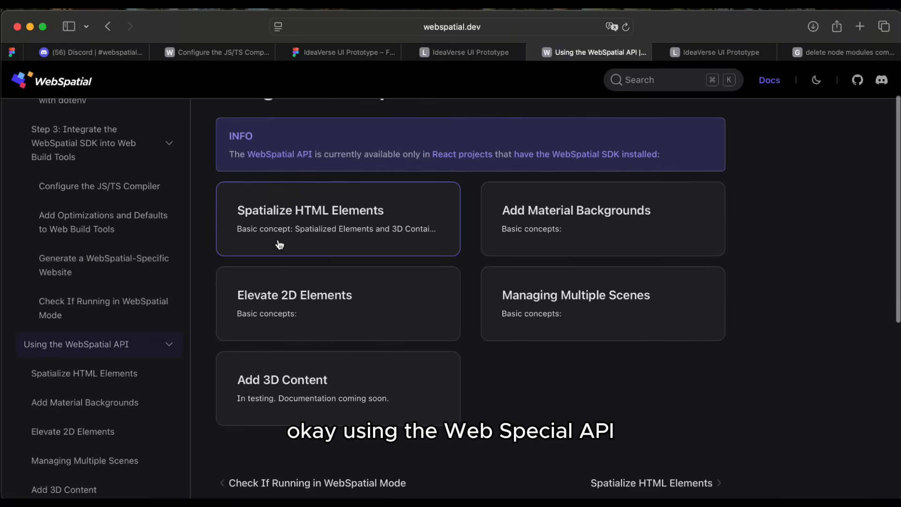
{"action": "left_click", "coordinate": [338, 219]}
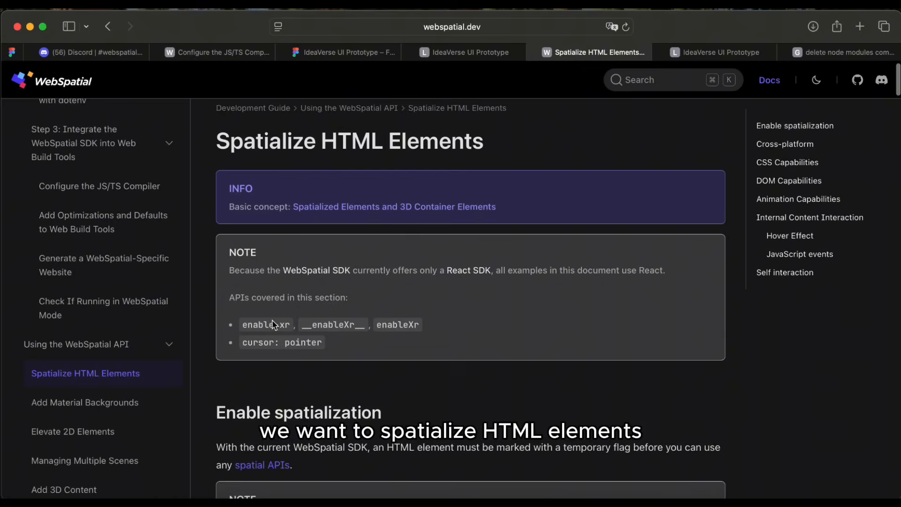
{"action": "scroll", "scroll_direction": "down", "scroll_amount": 3}
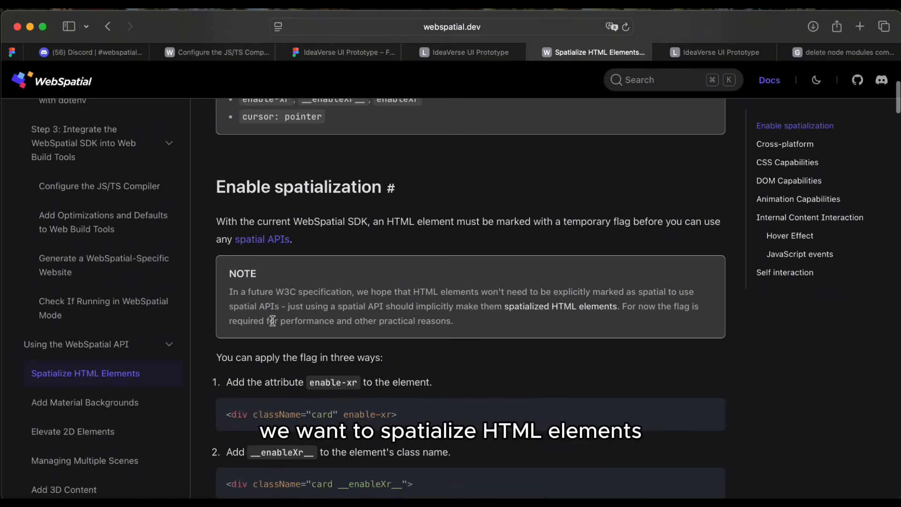
{"action": "scroll", "scroll_direction": "down", "scroll_amount": 3}
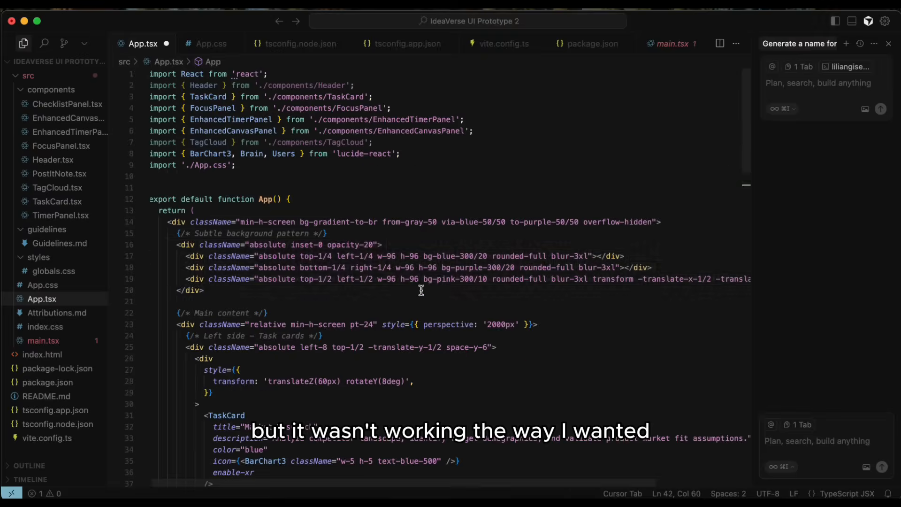
Bring up the App.css stylesheet with its translucent html.is-spatial rule.
{"action": "left_click", "coordinate": [211, 43]}
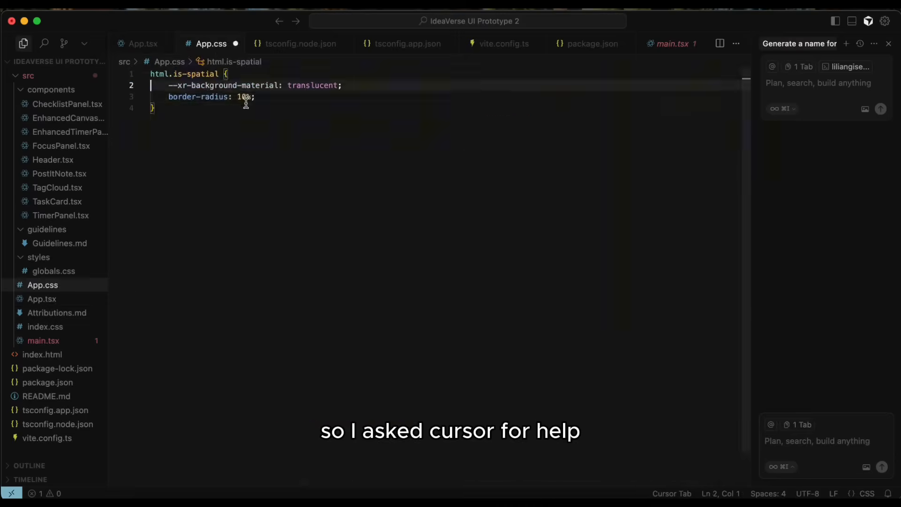
{"action": "left_click", "coordinate": [142, 43]}
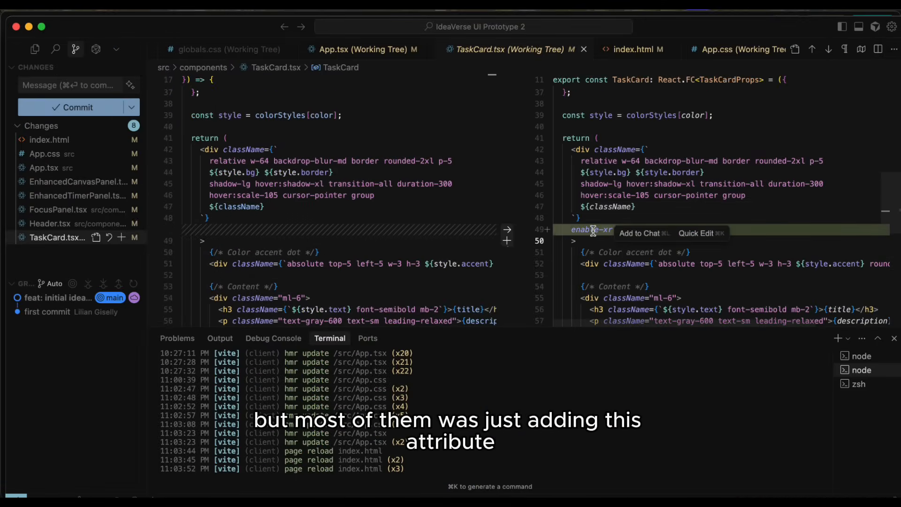
Review diffs for TaskCard.tsx, EnhancedTimerPanel.tsx, App.tsx and App.css.
{"action": "left_click", "coordinate": [51, 224]}
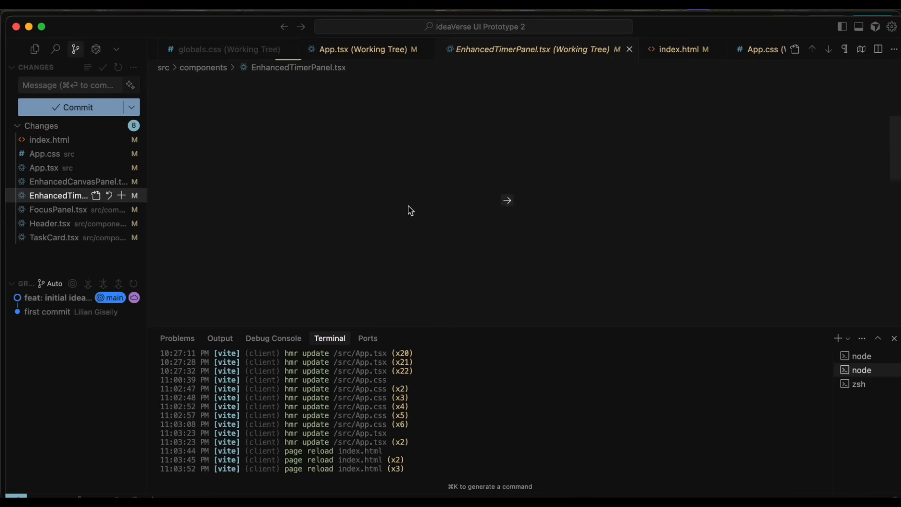
{"action": "left_click", "coordinate": [78, 182]}
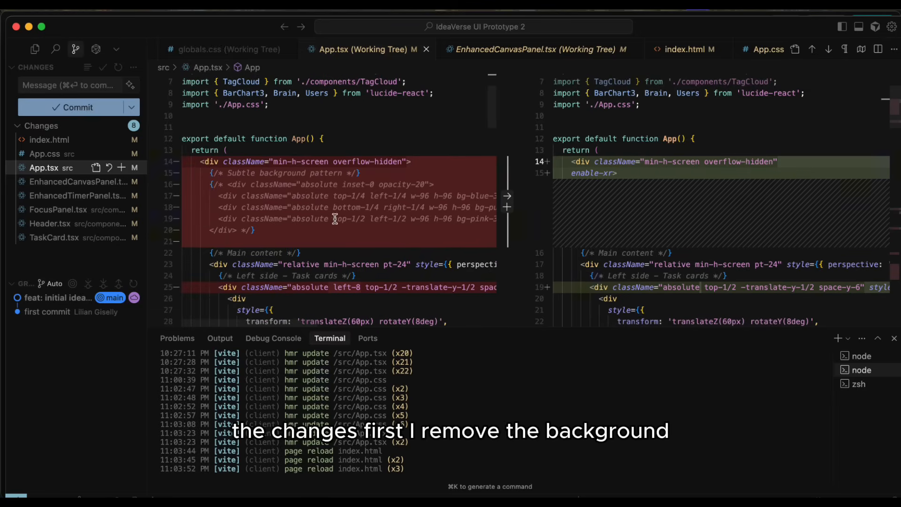
{"action": "mouse_move", "coordinate": [353, 222]}
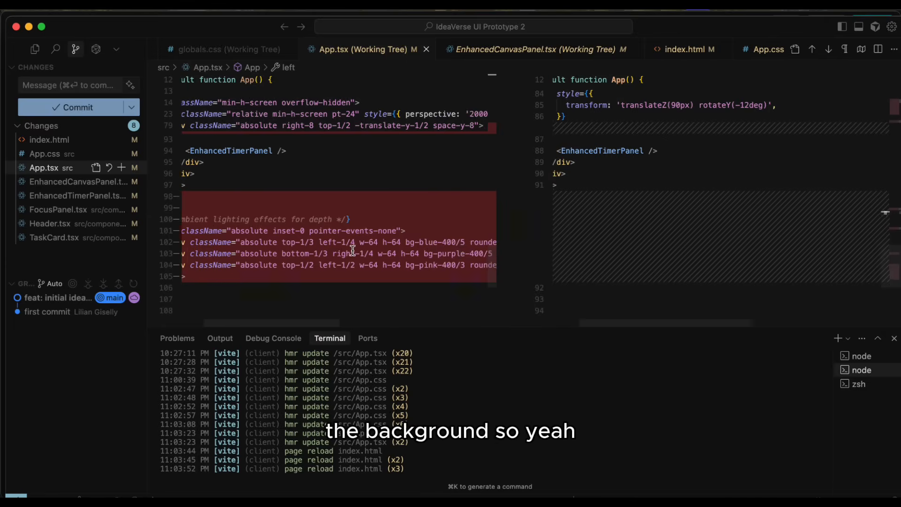
{"action": "left_click", "coordinate": [45, 153]}
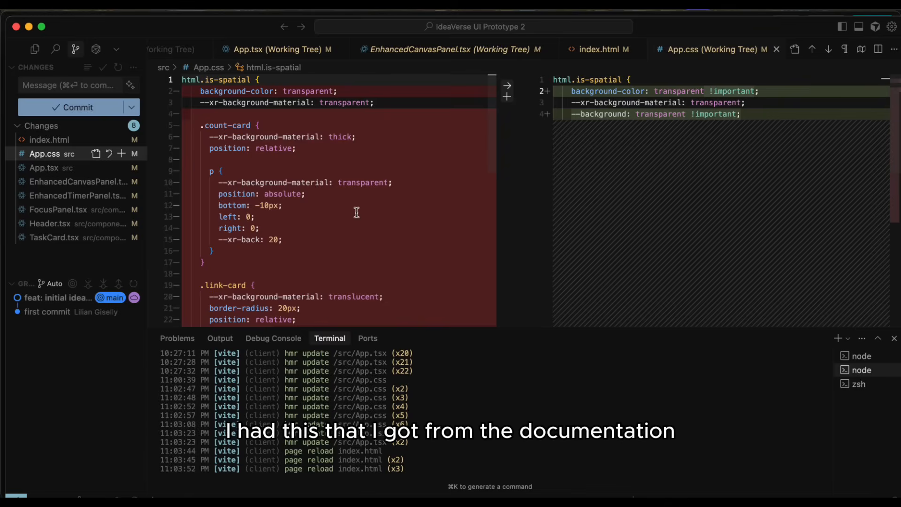
{"action": "mouse_move", "coordinate": [379, 234]}
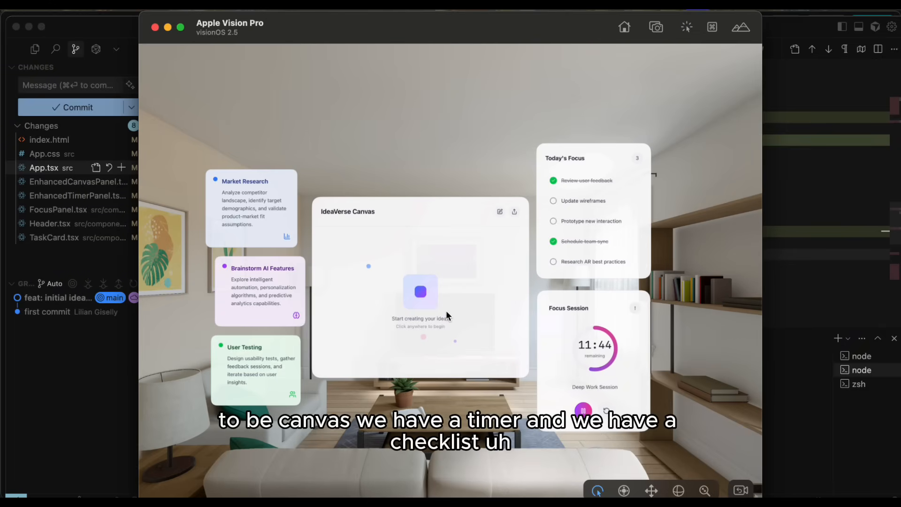
{"action": "mouse_move", "coordinate": [657, 287]}
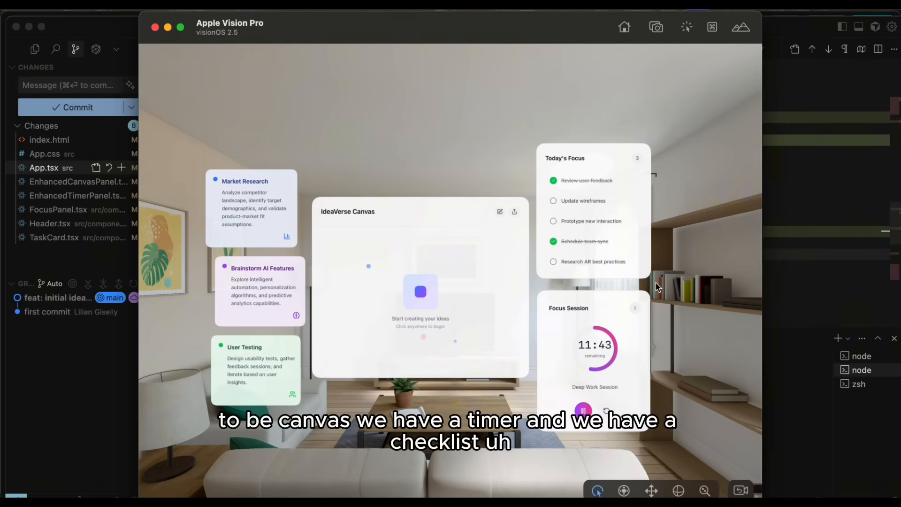
{"action": "mouse_move", "coordinate": [550, 223]}
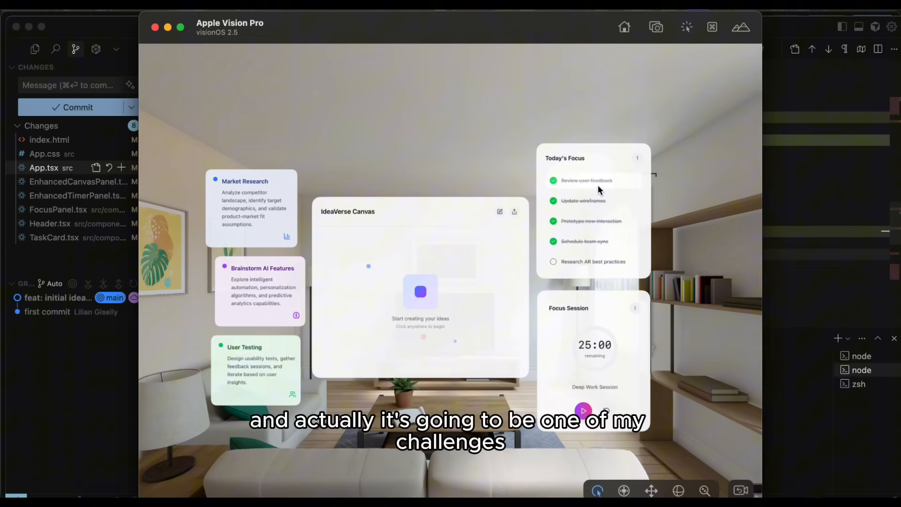
{"action": "mouse_move", "coordinate": [566, 261]}
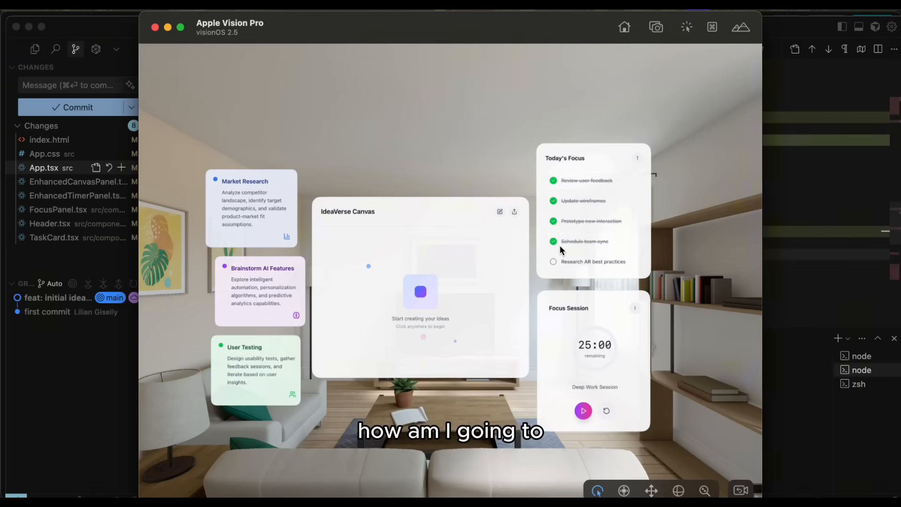
Untick Schedule team sync and toggle Prototype new interaction in Today's Focus.
{"action": "left_click", "coordinate": [553, 220]}
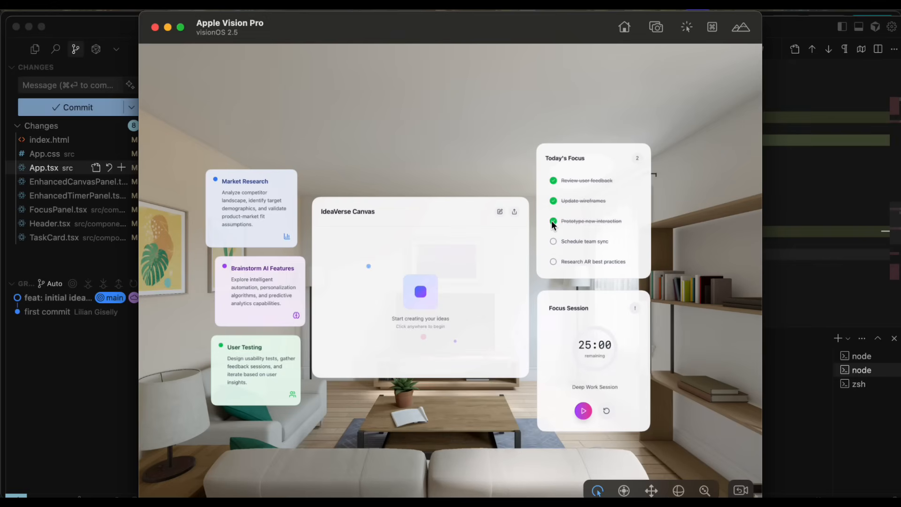
{"action": "left_click", "coordinate": [552, 221]}
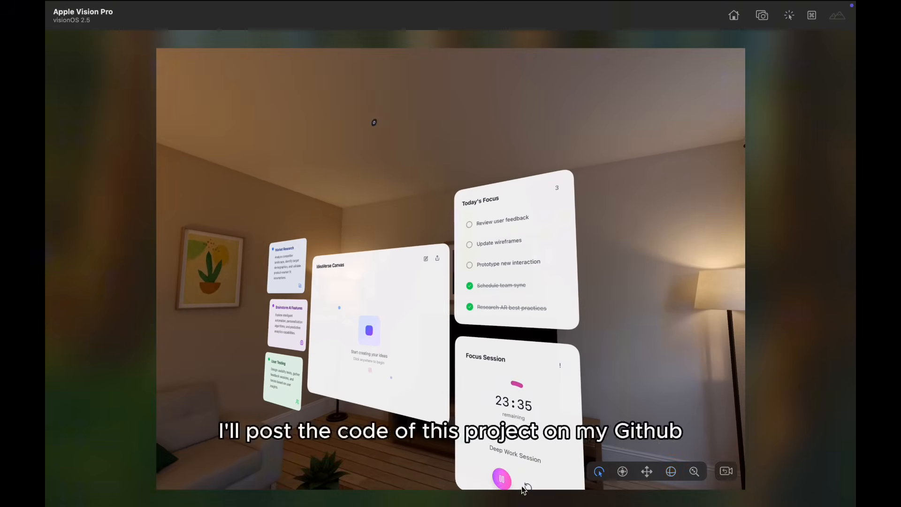
Reset the Focus Session timer to 25:00 and tick Prototype new interaction.
{"action": "left_click", "coordinate": [526, 485]}
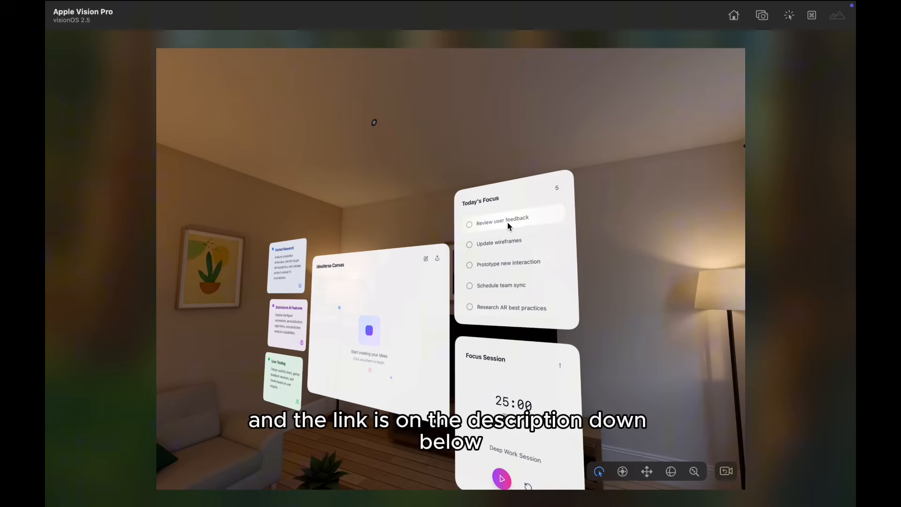
{"action": "left_click", "coordinate": [470, 265]}
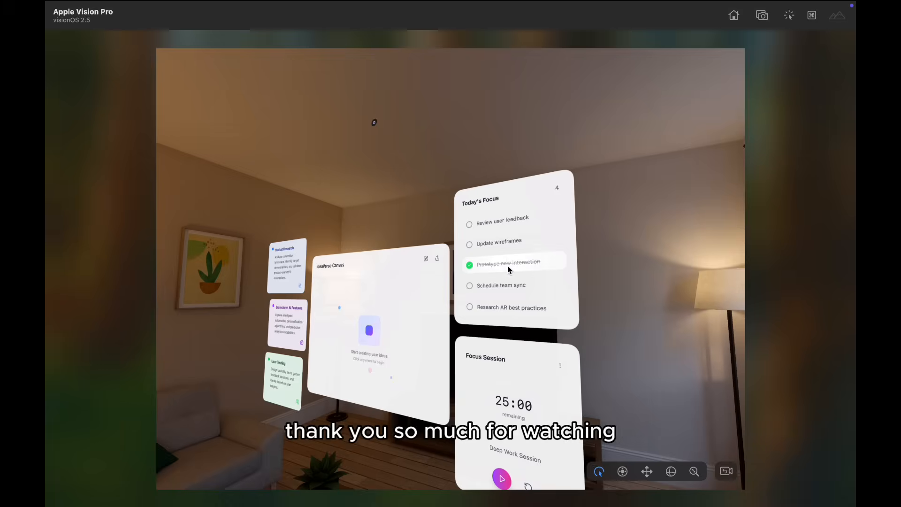